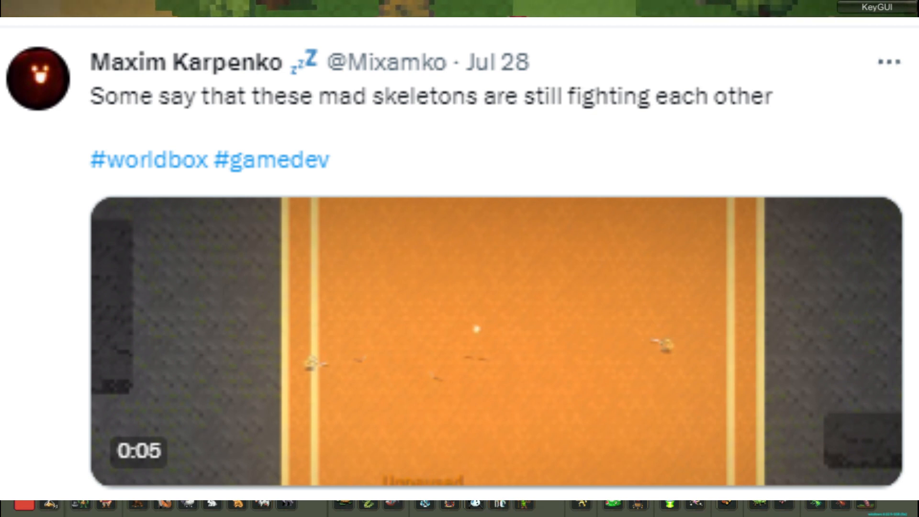
- Unpause the simulation so the remaining skeleton archers keep fighting in the orange arena
{"action": "scroll", "scroll_direction": "down", "scroll_amount": 3}
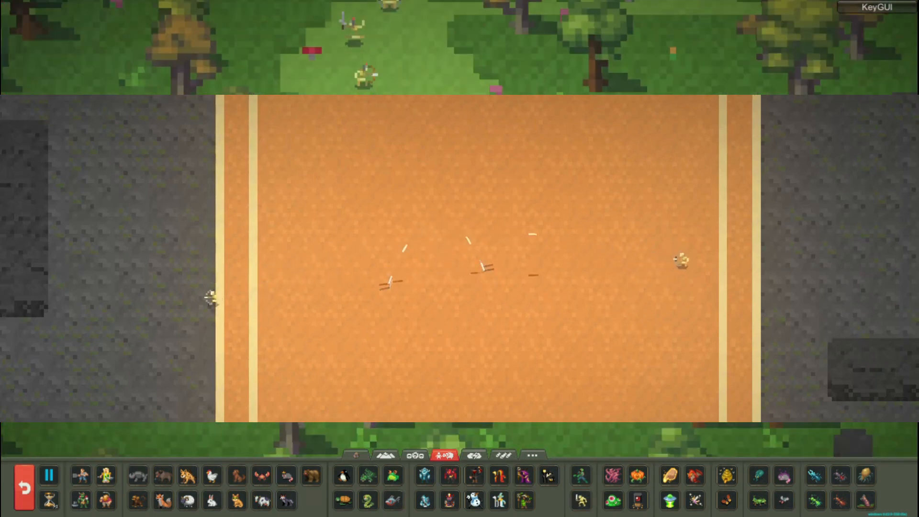
{"action": "left_click", "coordinate": [49, 476]}
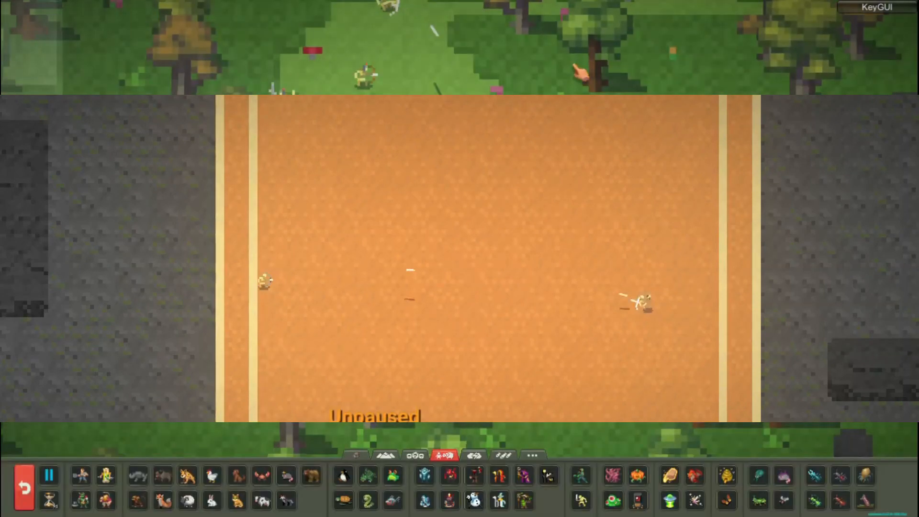